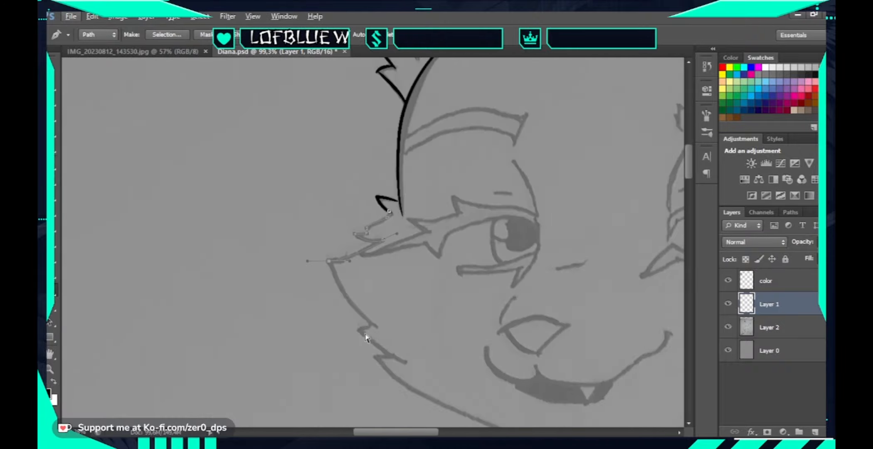
- Hide and restore the panels while inking black outlines over the fox's face and fur tufts
key(Tab)
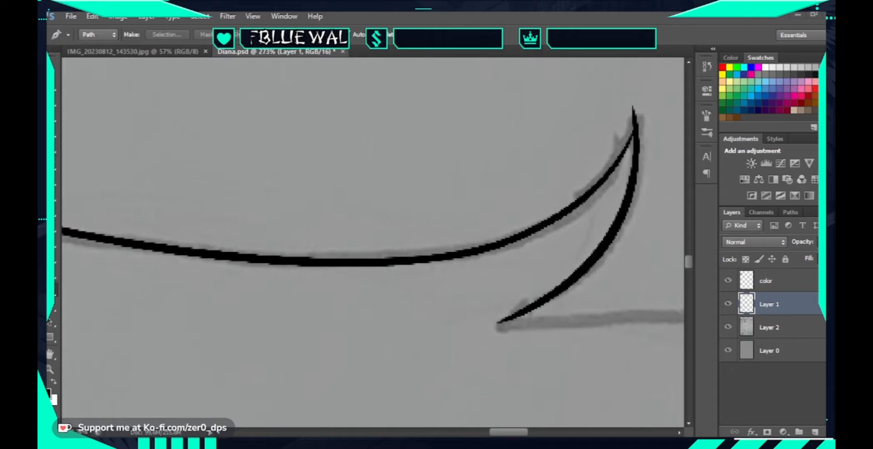
key(Tab)
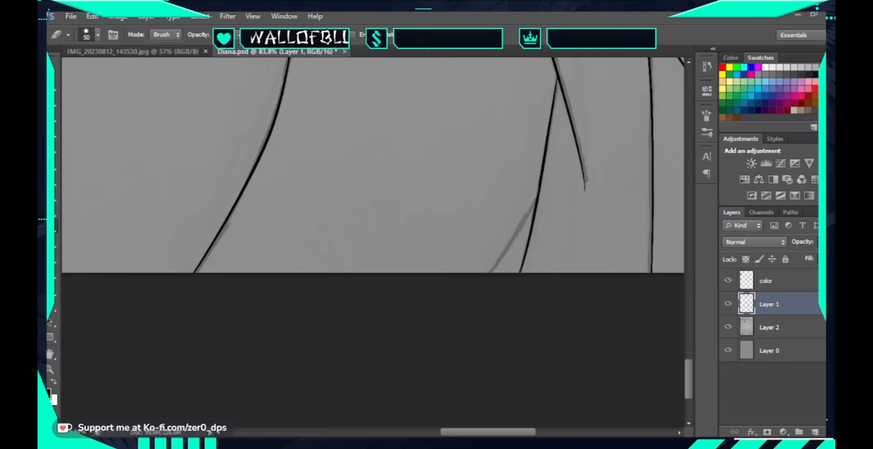
- Toggle the panels while erasing stray line ends along the bottom edge on Layer 1
key(Tab)
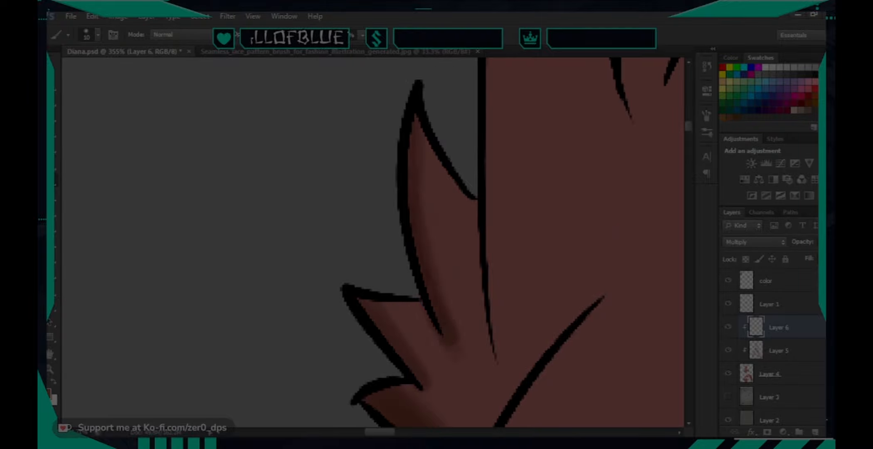
- Zoom out to view the whole fur area while filling it reddish-brown with multiply shading
key(ctrl+minus)
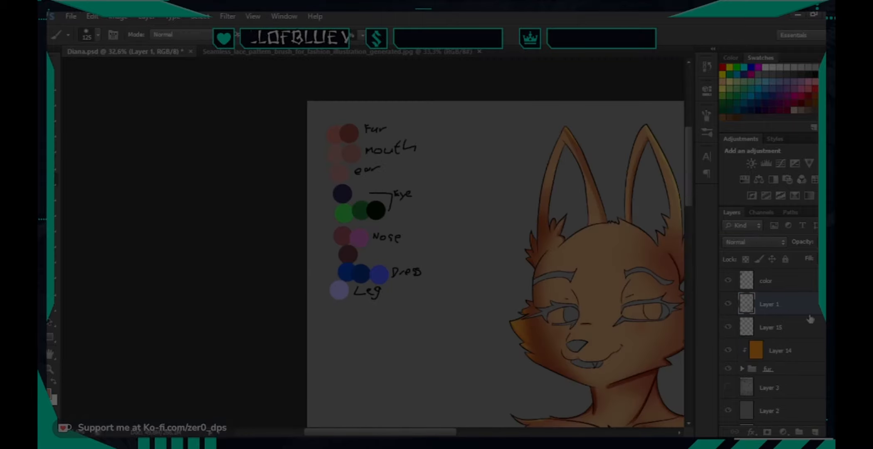
- Select a layer in the Layers panel while painting the head in orange fur tones
click(771, 326)
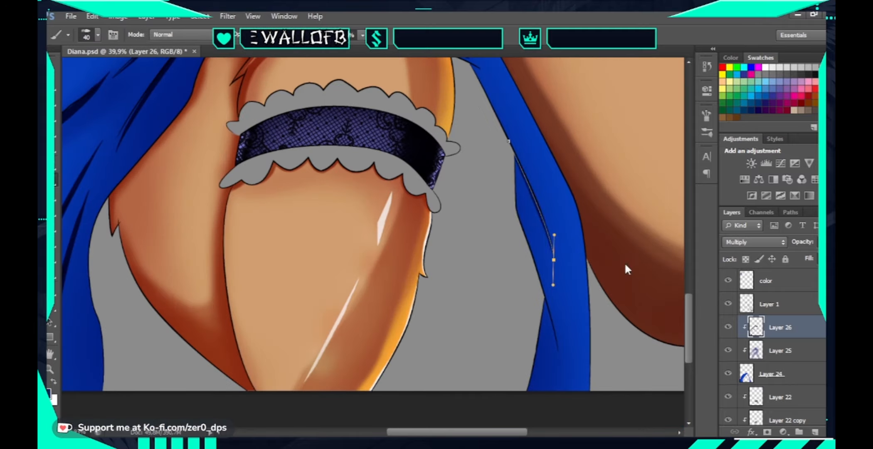
- Select a clipped layer for painting highlight streaks on the thigh and blue hair strands
click(780, 350)
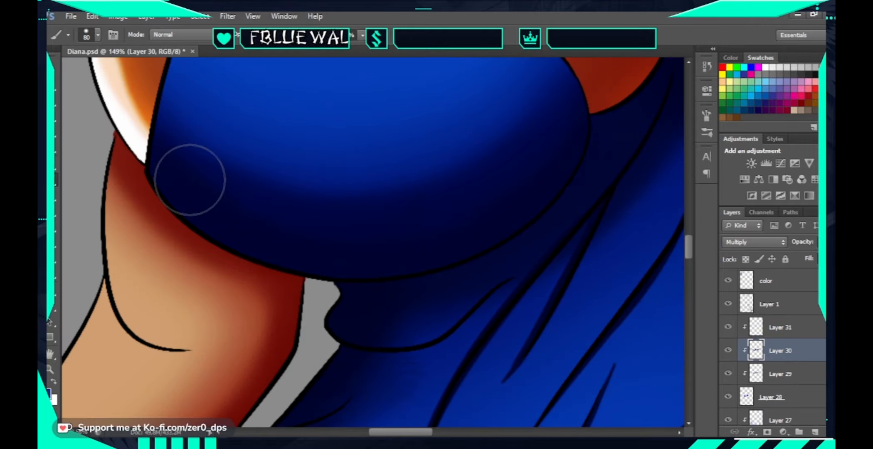
- Select a clipping-mask layer for darker blue shading on the shoulder clothing
click(780, 327)
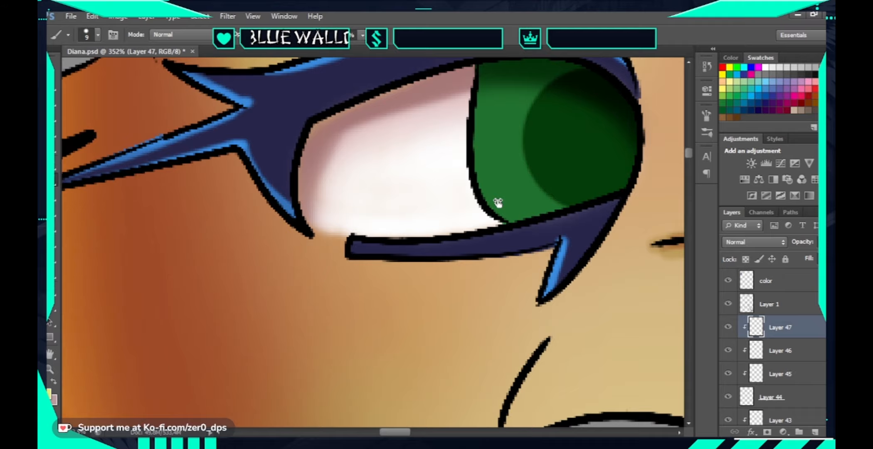
- Select Layer 47 to paint the green iris, eye white and blue-edged lashes
click(781, 350)
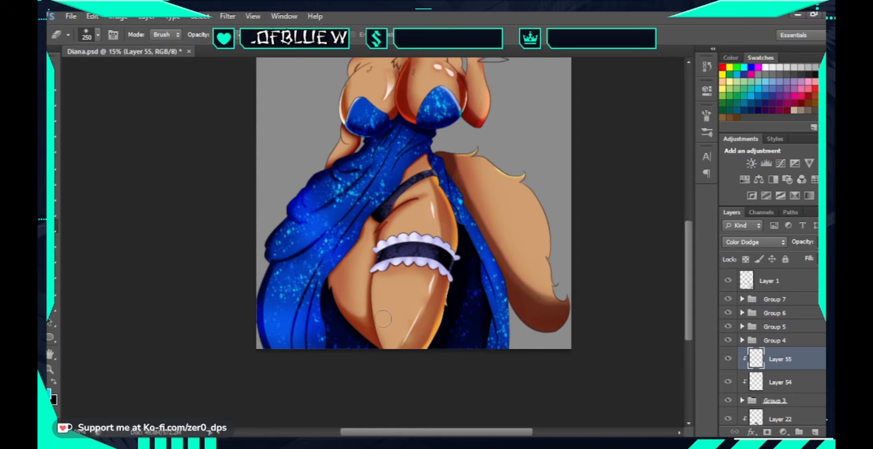
- Select the Color Dodge layer for glowing sparkle highlights on the dress and fur
click(780, 382)
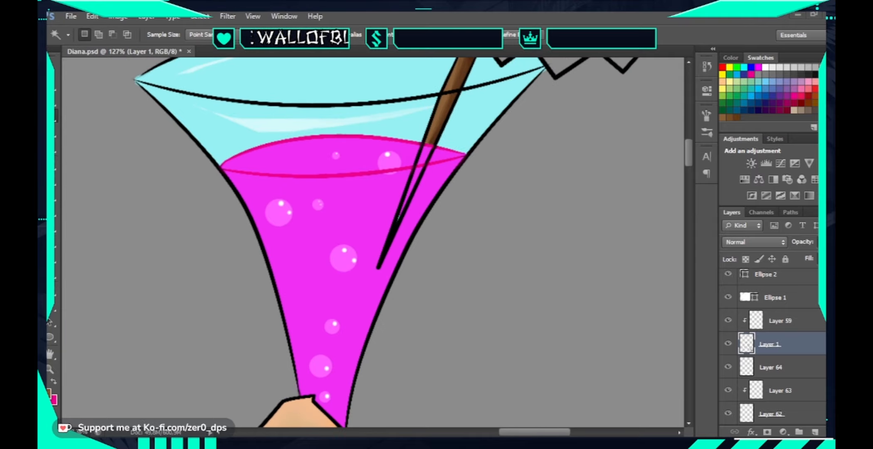
- Select the drink layer to paint magenta liquid, bubbles and glass highlights
click(780, 366)
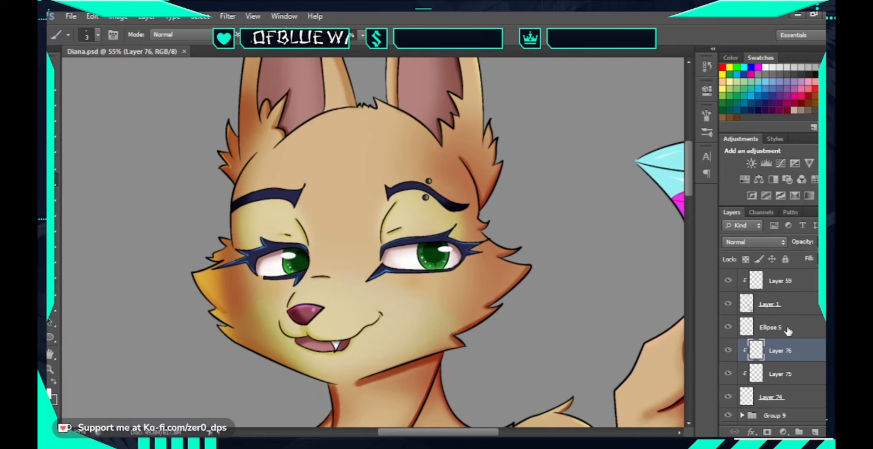
- Select Layer 76 clipped to the face for soft shadows and cheek blush
click(769, 304)
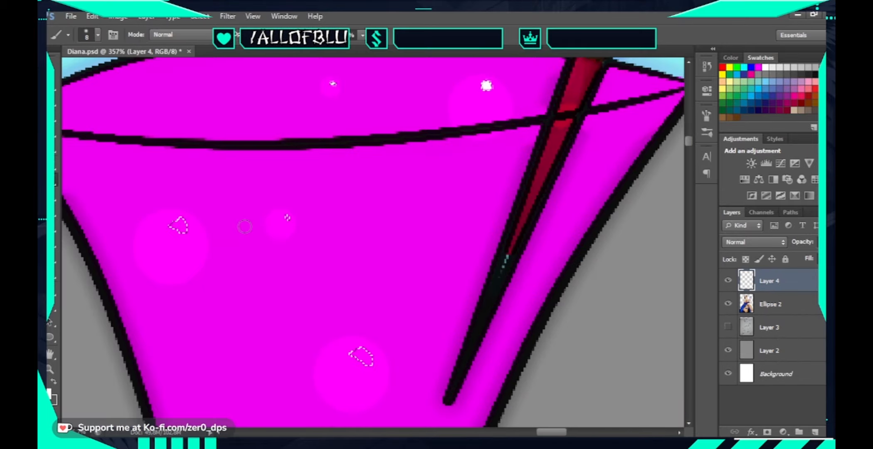
- Fit the canvas on screen and reselect the merged character layer to continue painting
key(Ctrl+0)
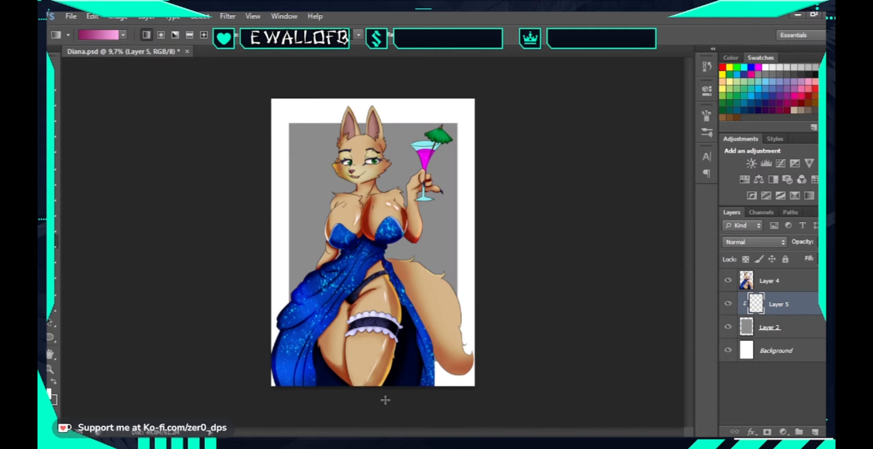
click(769, 280)
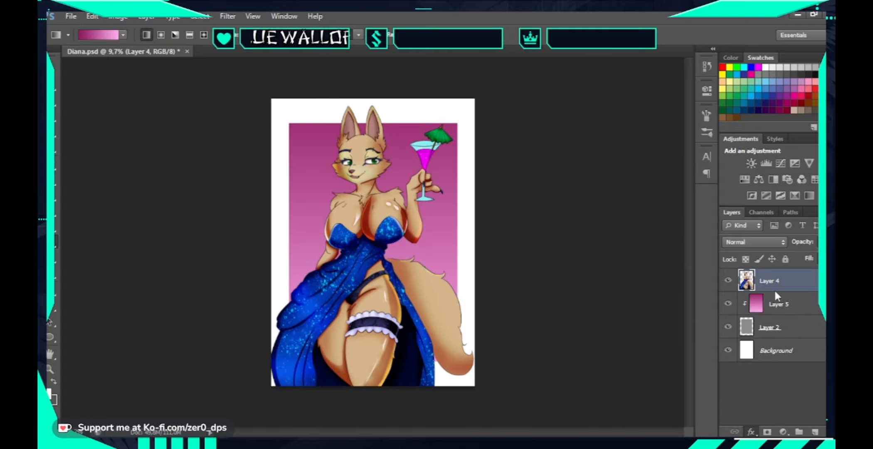